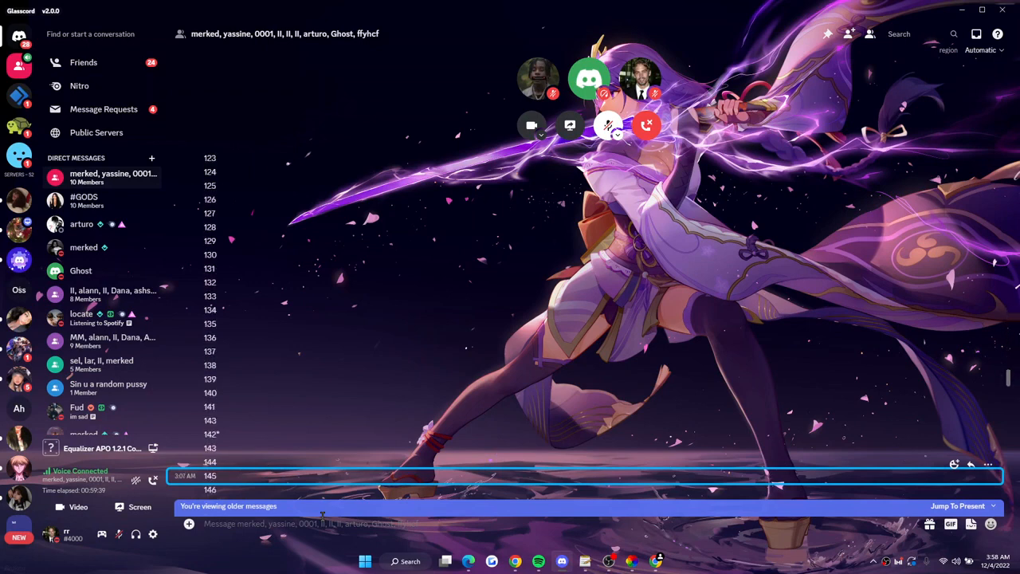
Step: Scroll down the group DM's numbered messages from the 120s until message 1000 appears
scroll("down", 3)
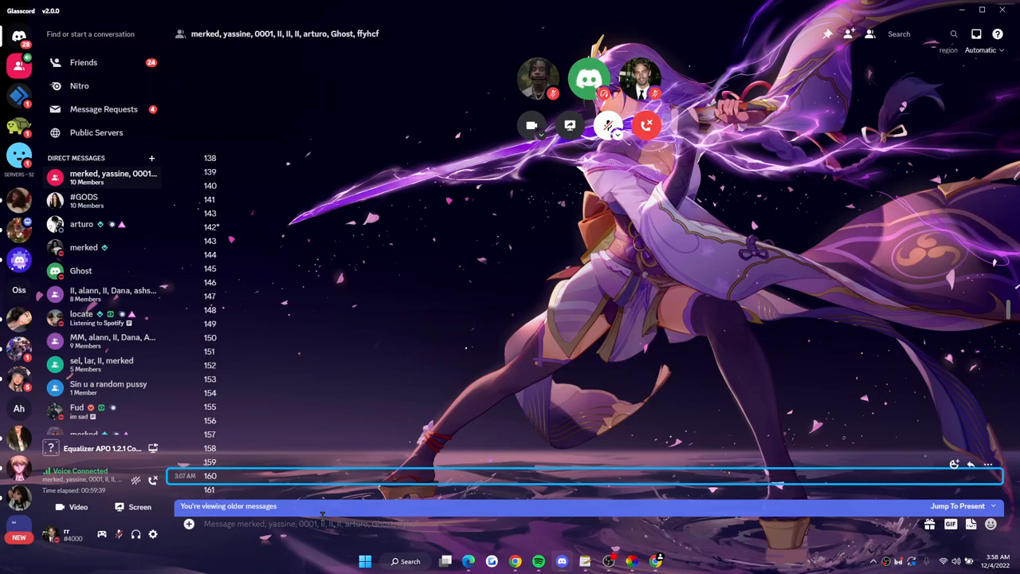
scroll("down", 3)
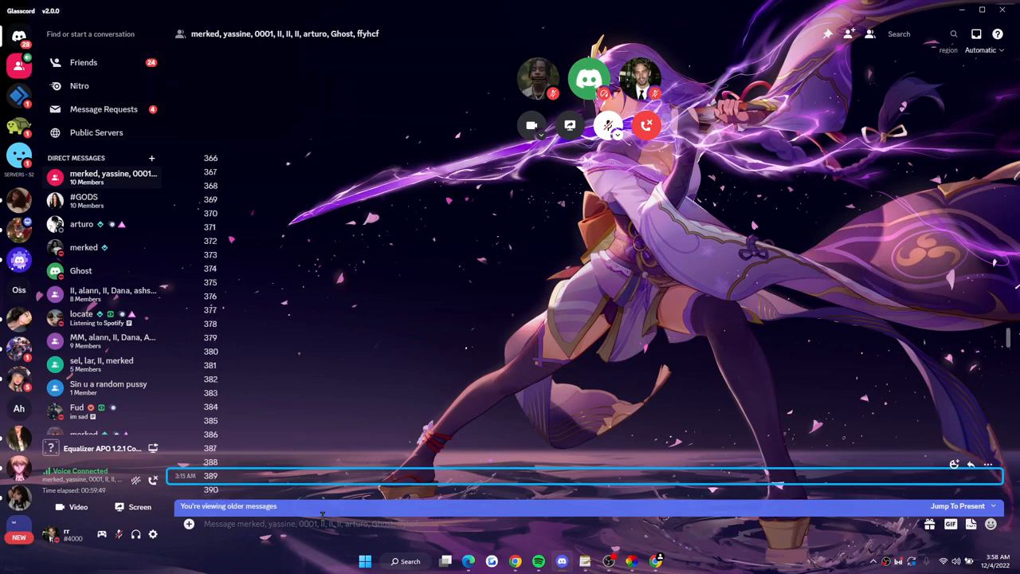
scroll("down", 3)
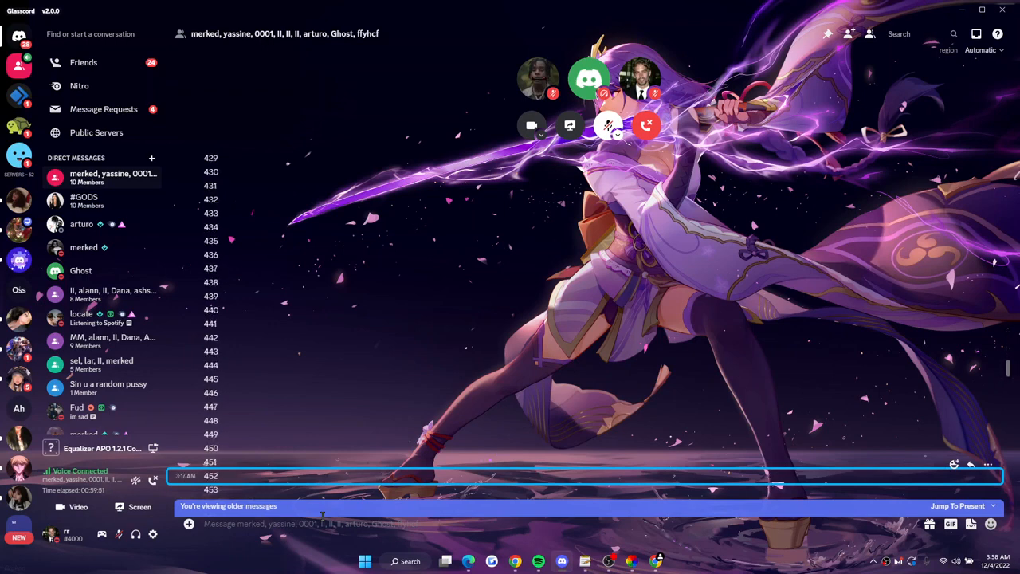
scroll("down", 3)
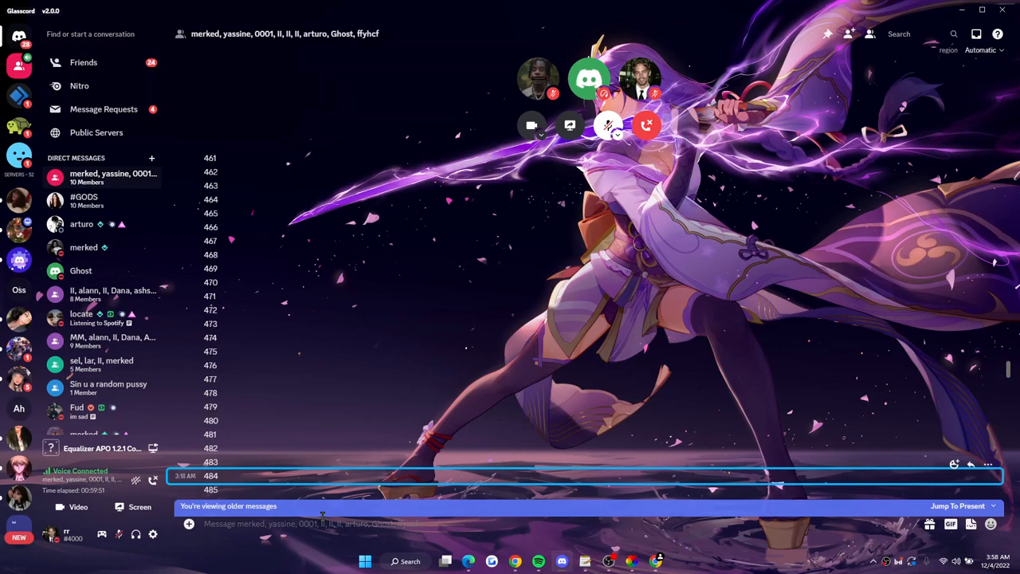
scroll("down", 3)
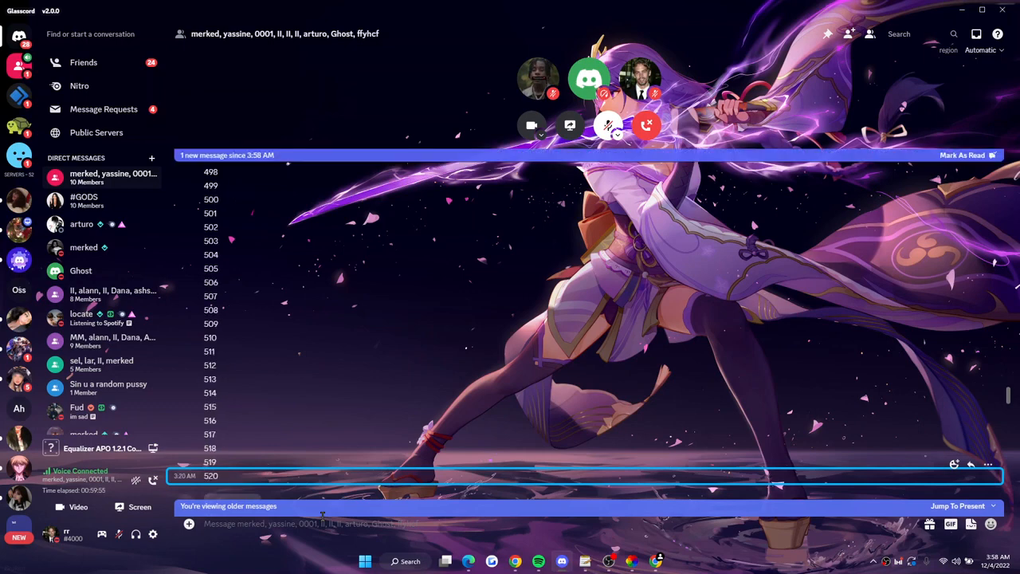
scroll("down", 3)
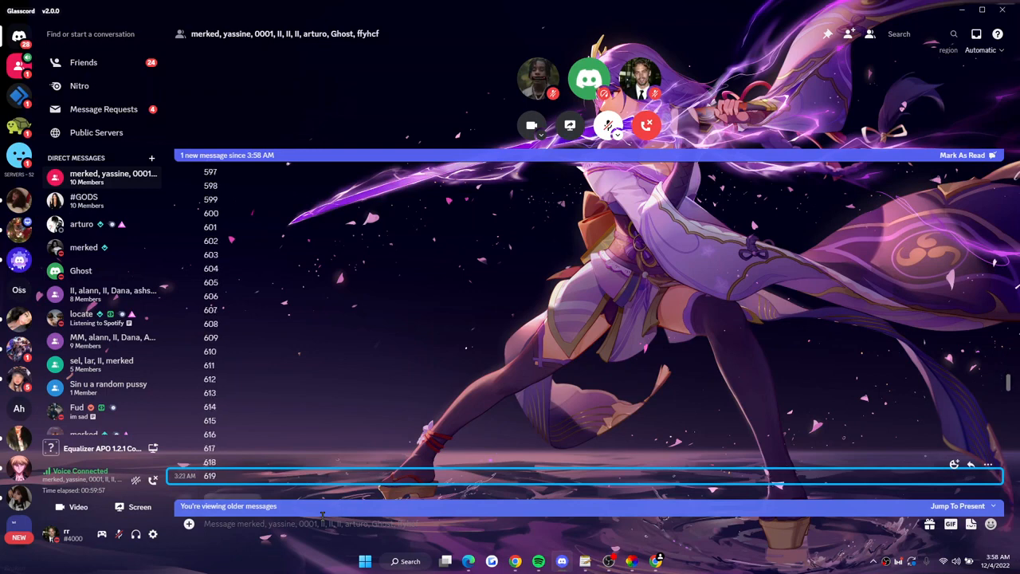
scroll("down", 3)
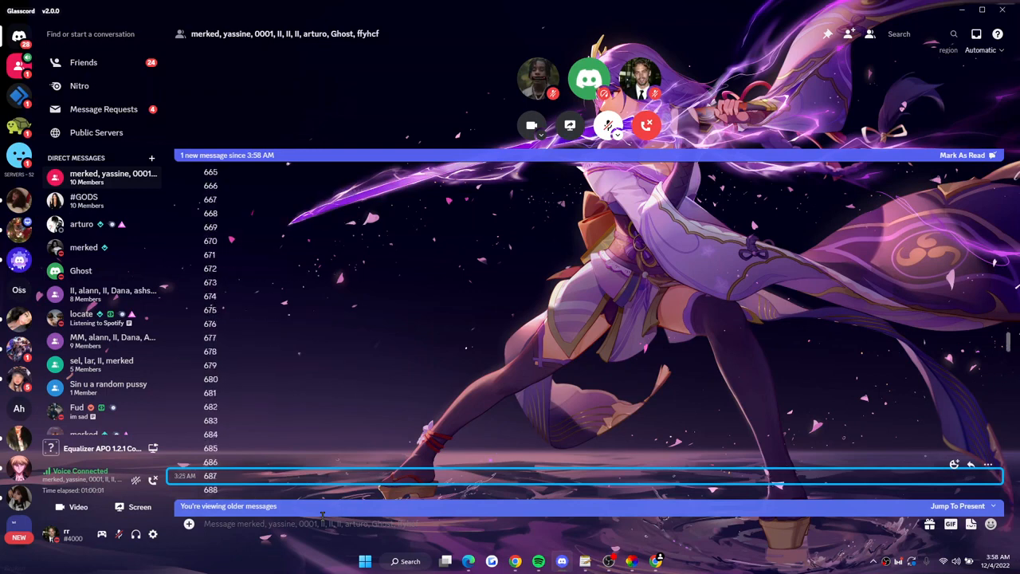
scroll("down", 3)
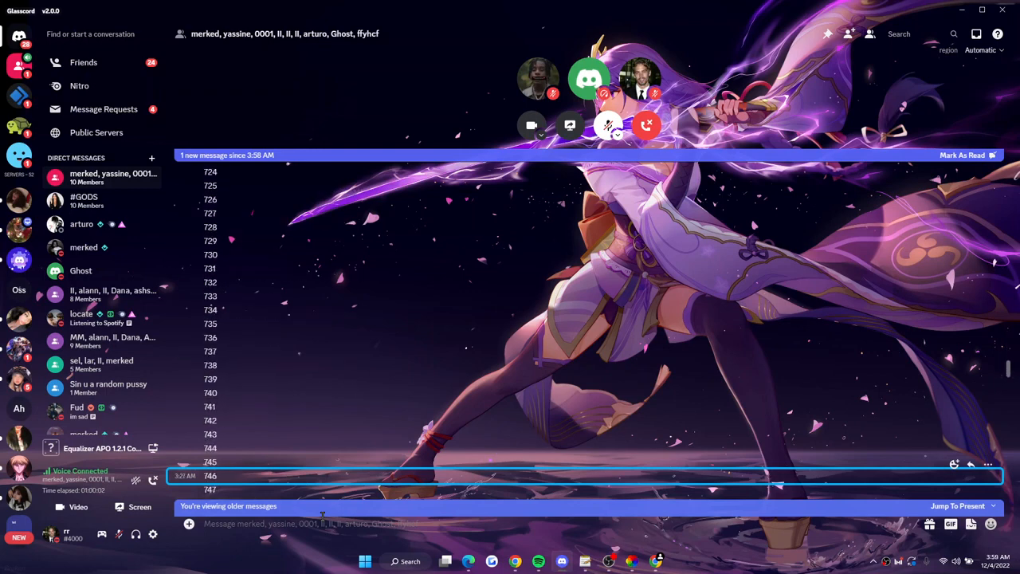
scroll("down", 3)
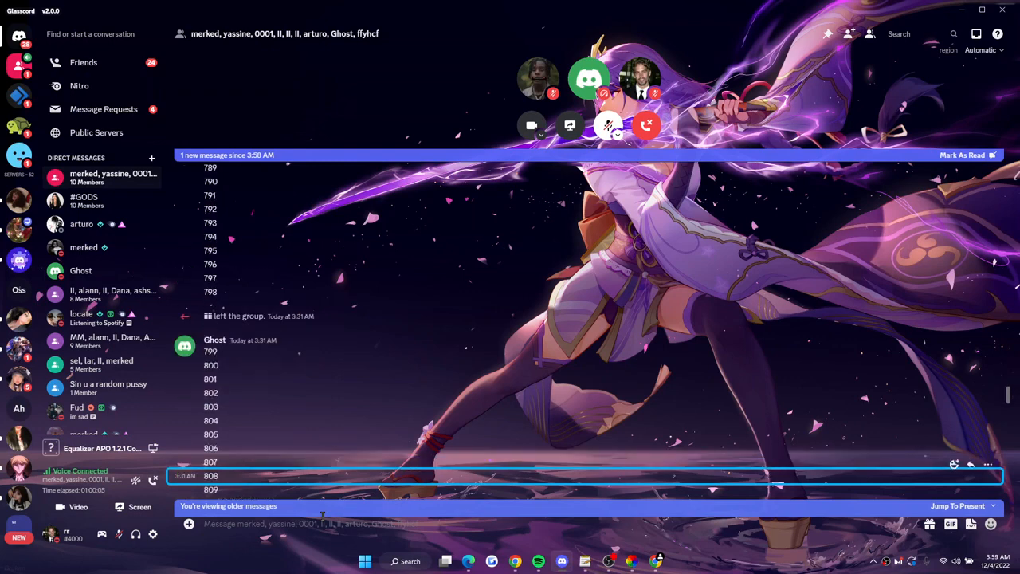
scroll("down", 3)
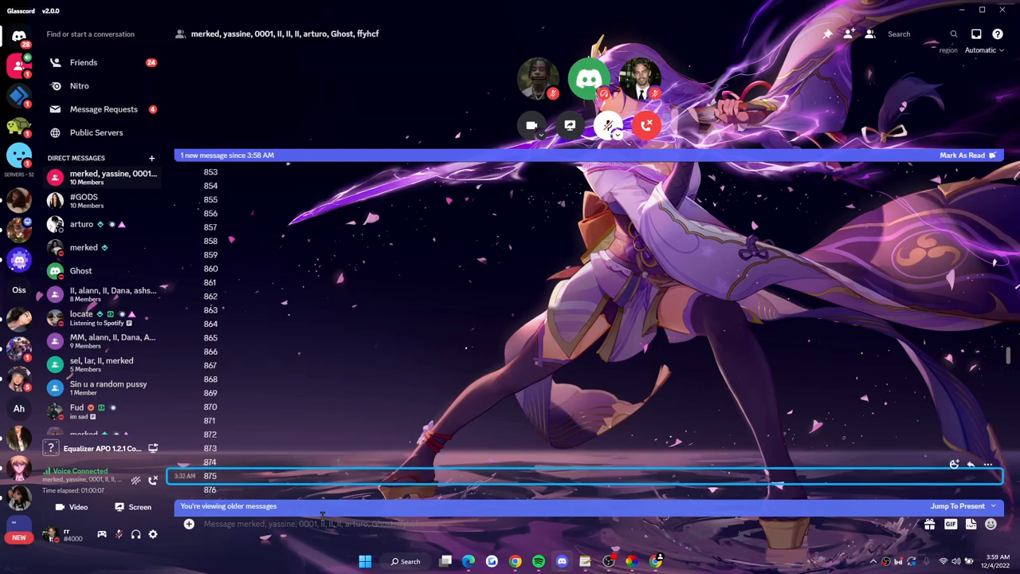
scroll("down", 3)
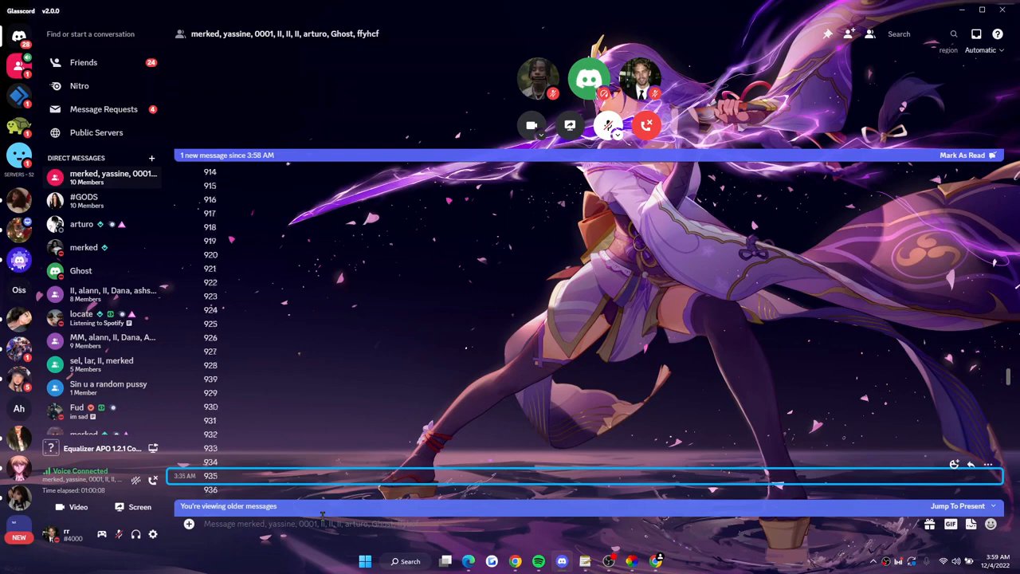
scroll("down", 3)
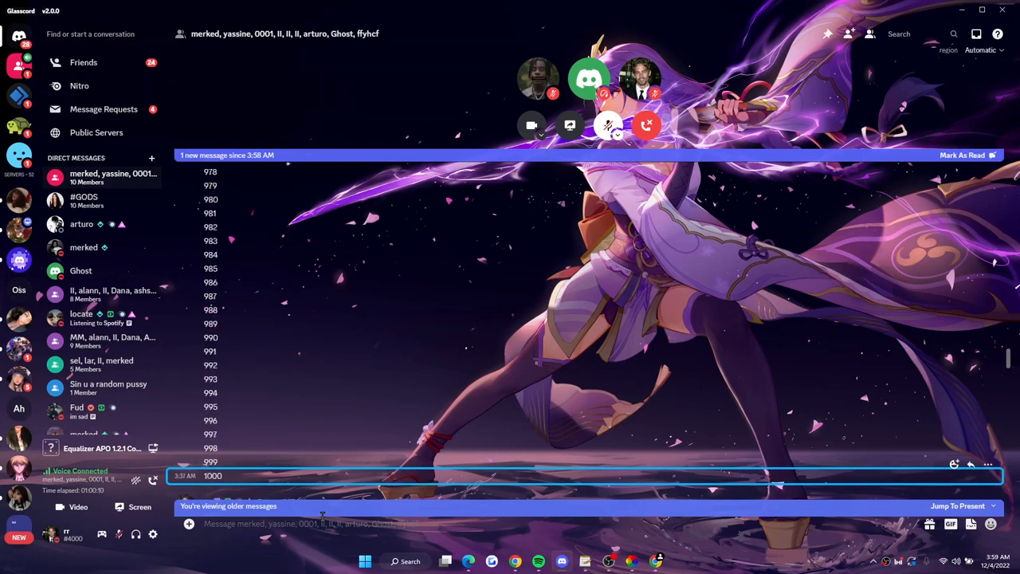
Step: Jump to the present messages and start a reply with 'LO' in the message box
left_click(949, 505)
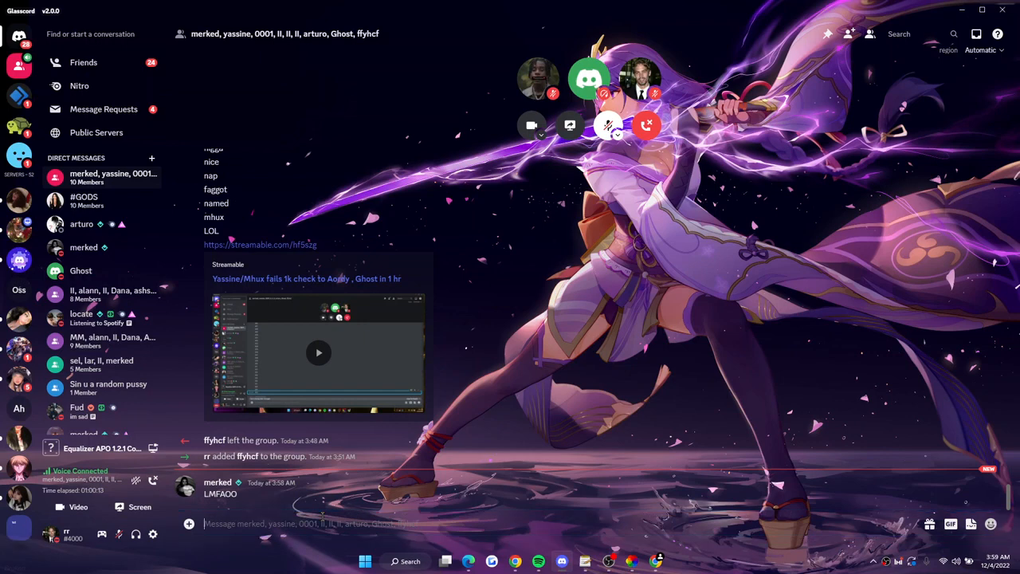
type("LO")
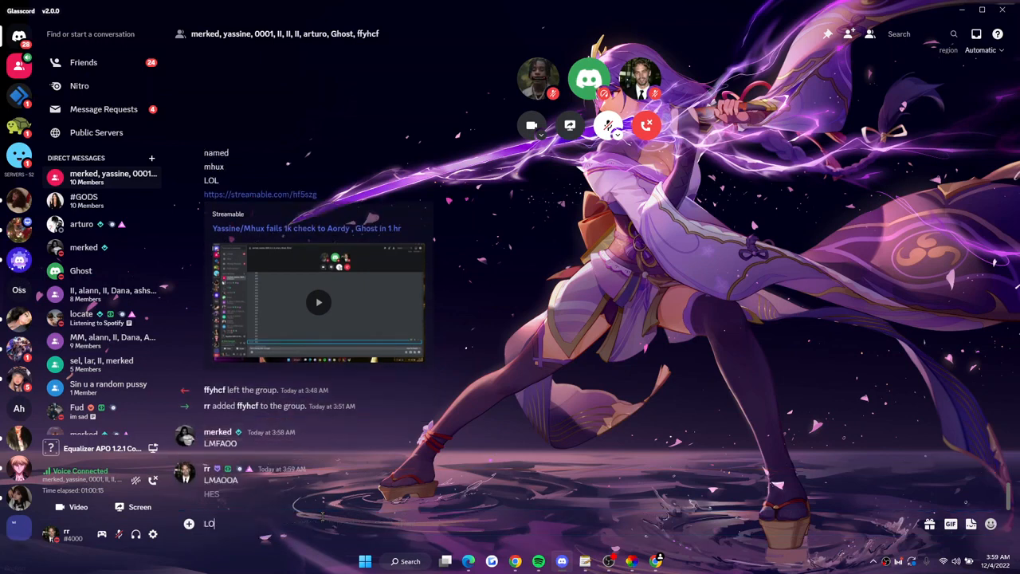